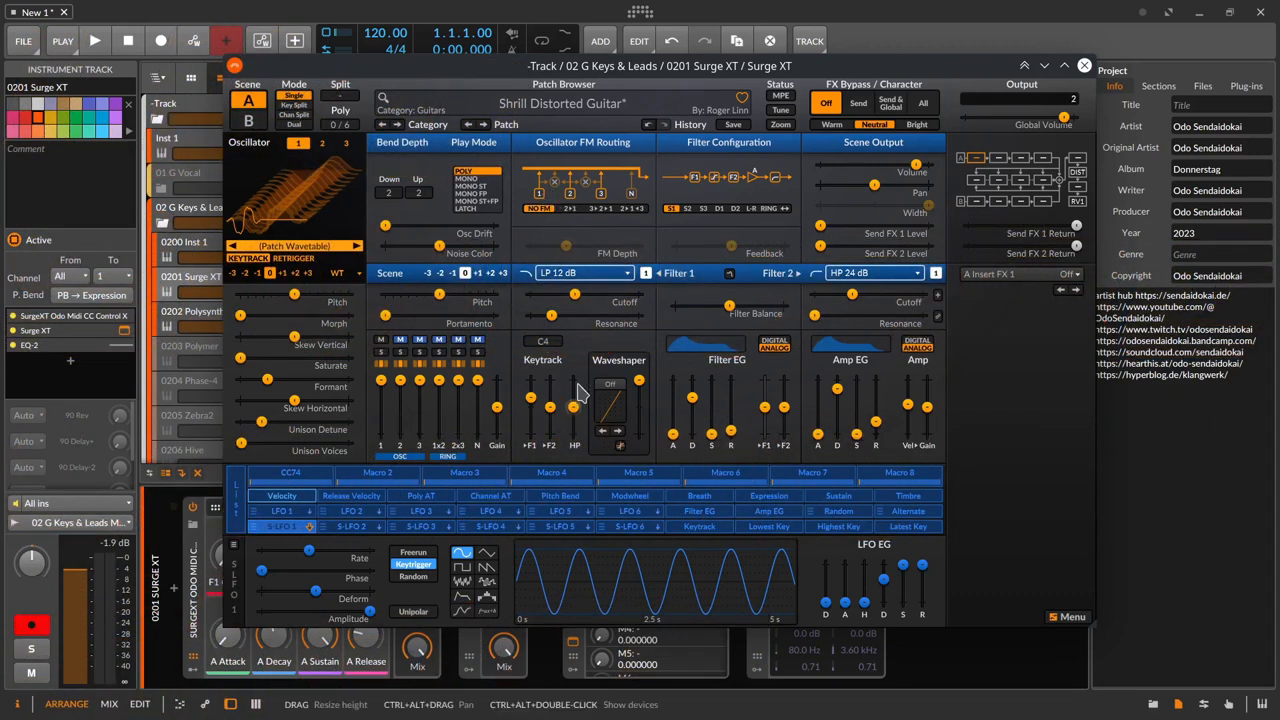
mouse_move(716, 388)
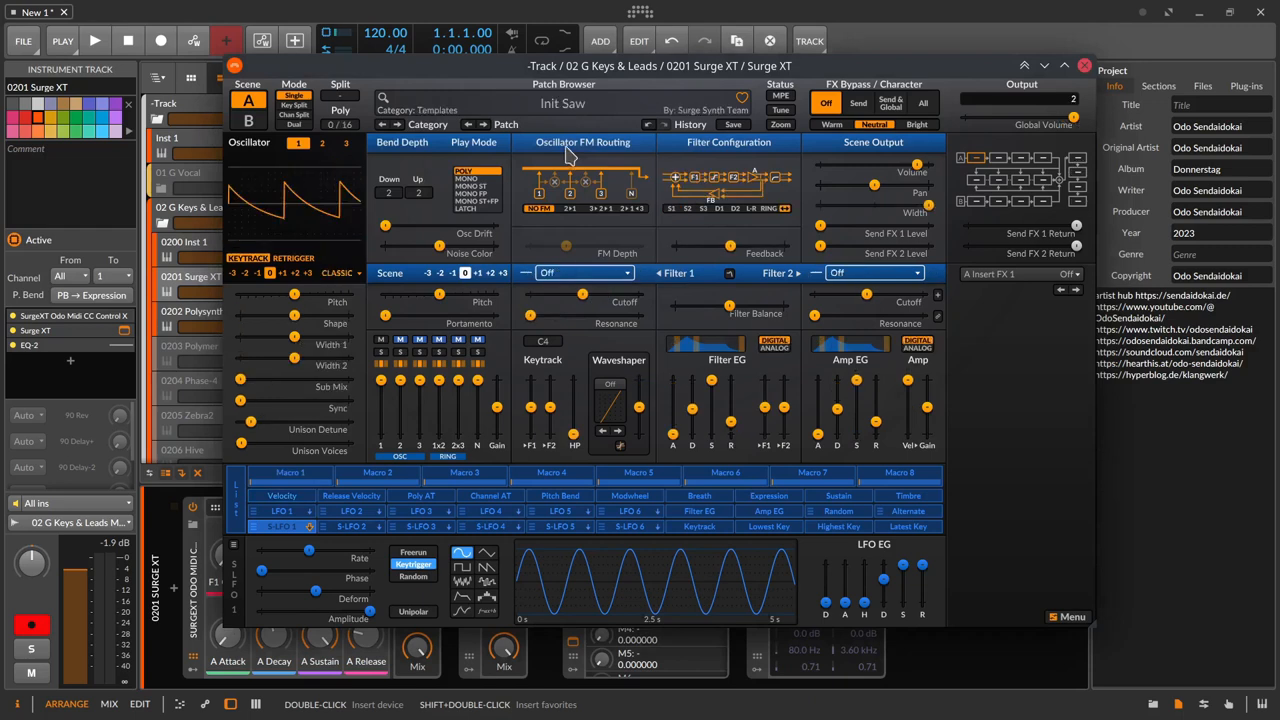
mouse_move(590, 404)
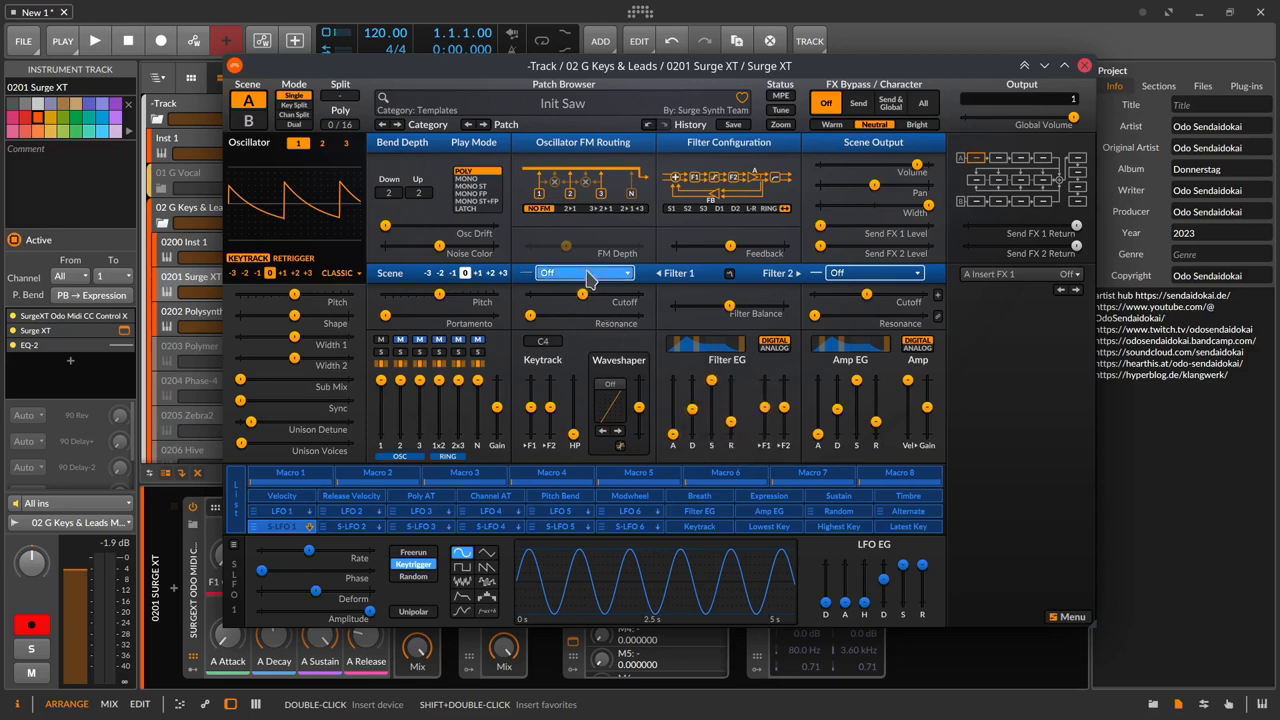
Set Filter 1 to a 24 dB low-pass filter
click(584, 272)
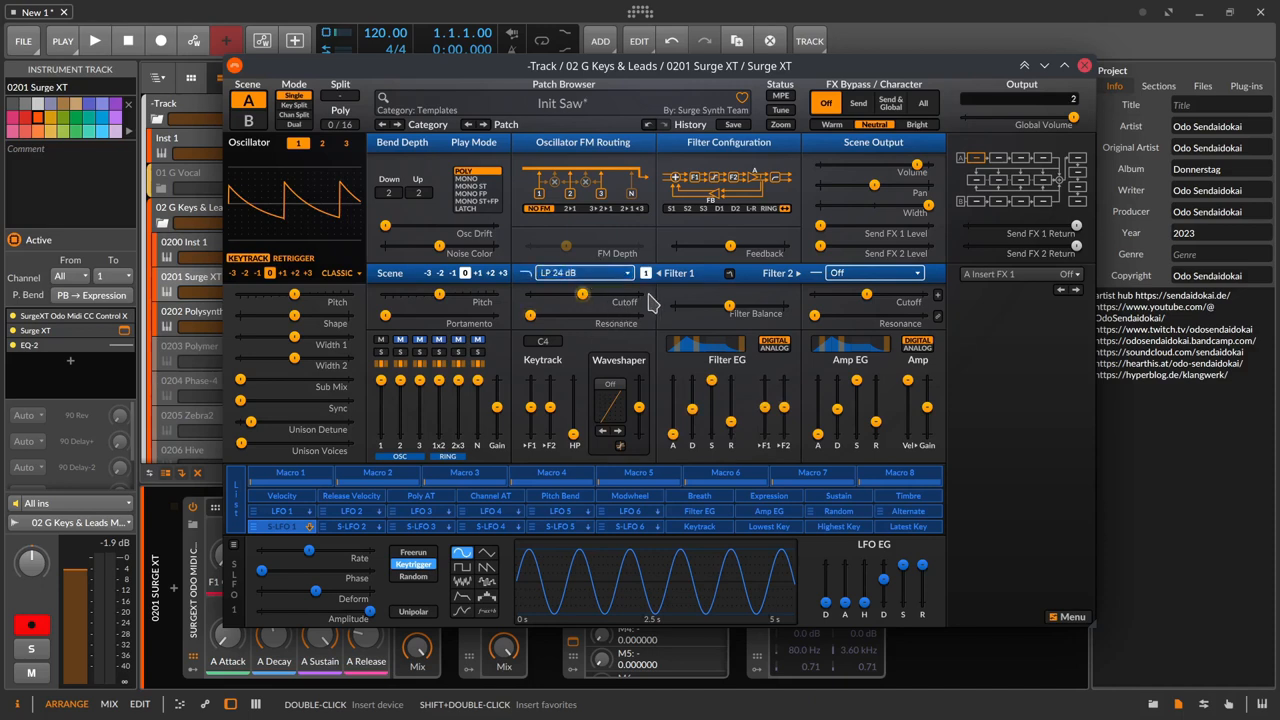
mouse_move(588, 304)
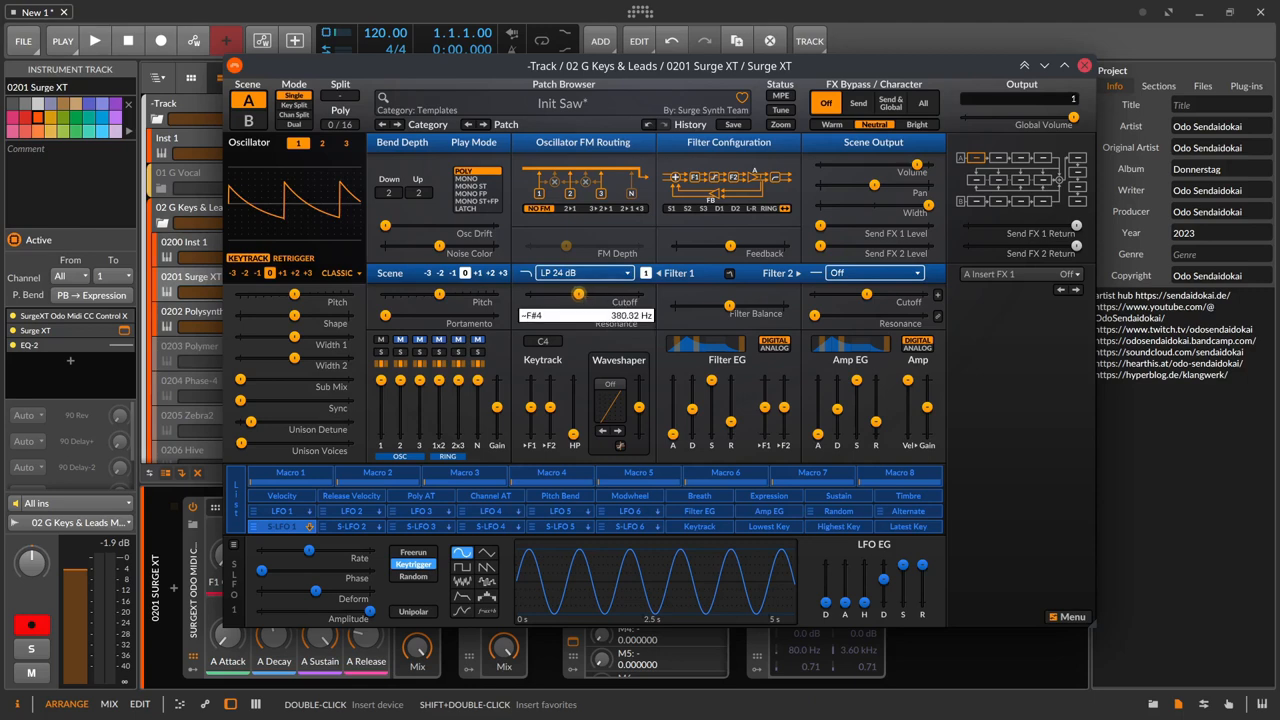
Lower the Filter 1 cutoff frequency to darken the saw
drag(578, 294, 556, 294)
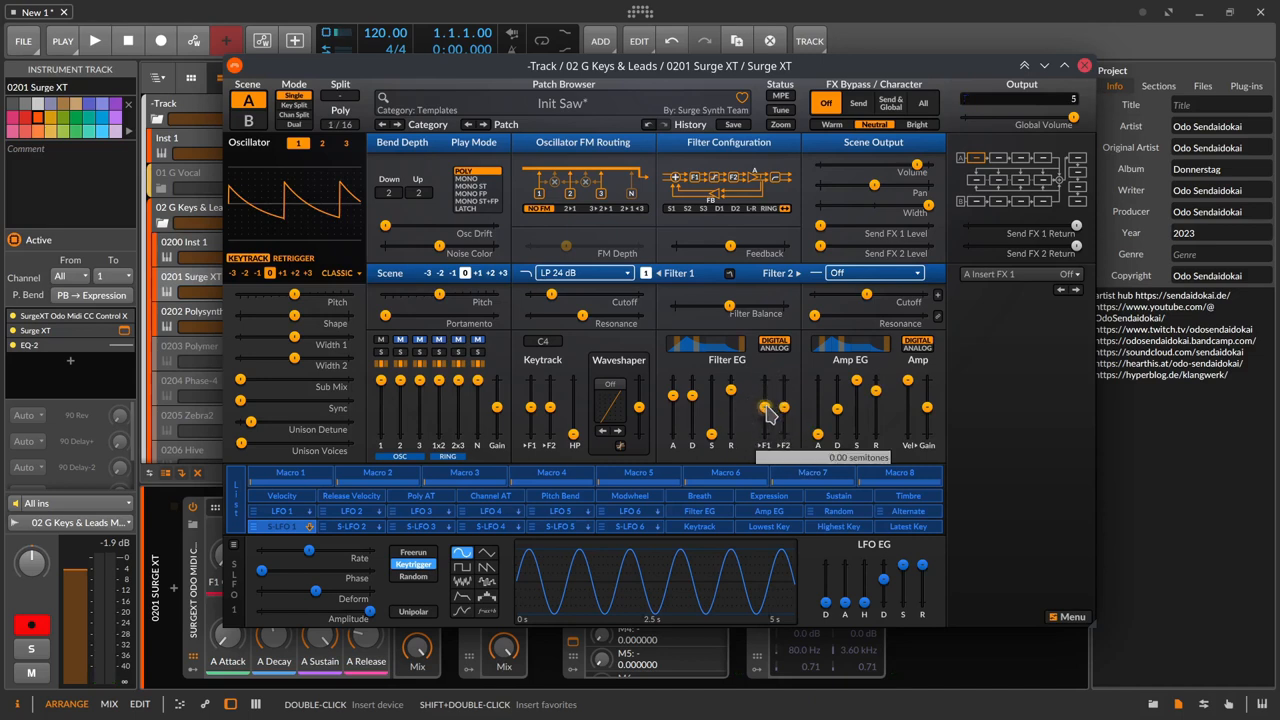
Raise the filter envelope's Filter 1 cutoff amount to 96 semitones
drag(764, 410, 764, 404)
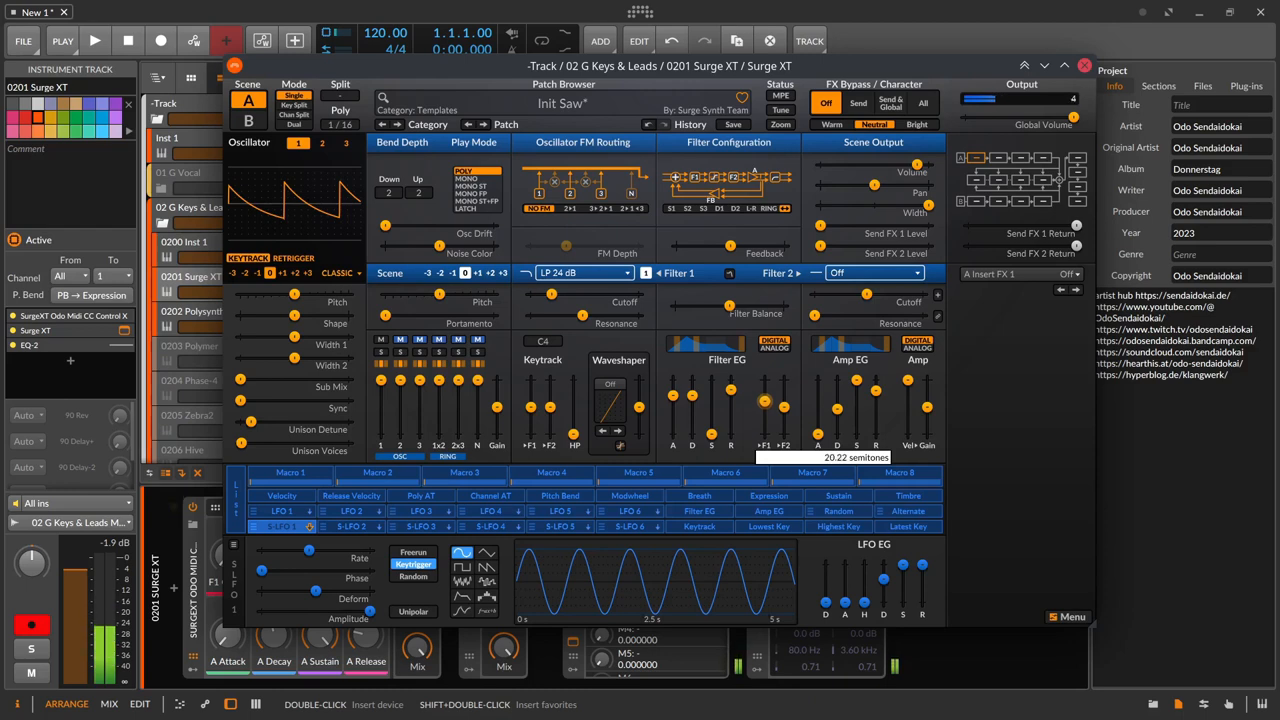
drag(764, 396, 764, 382)
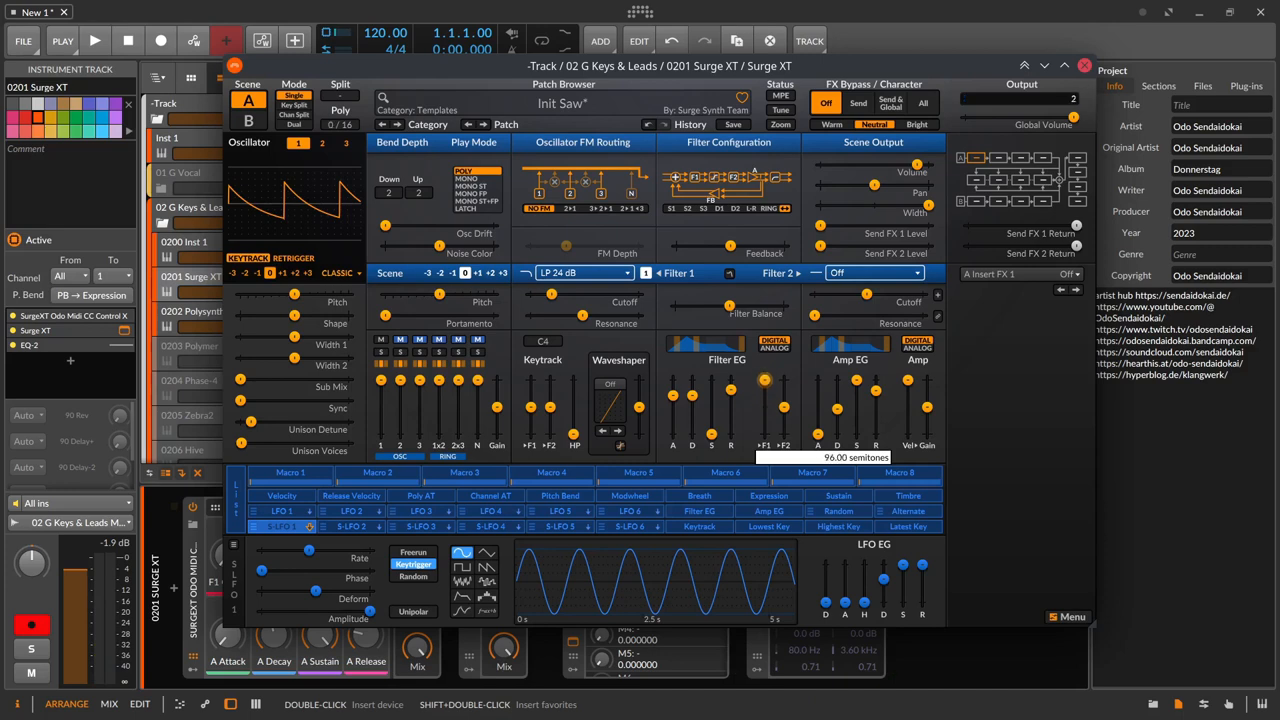
mouse_move(760, 370)
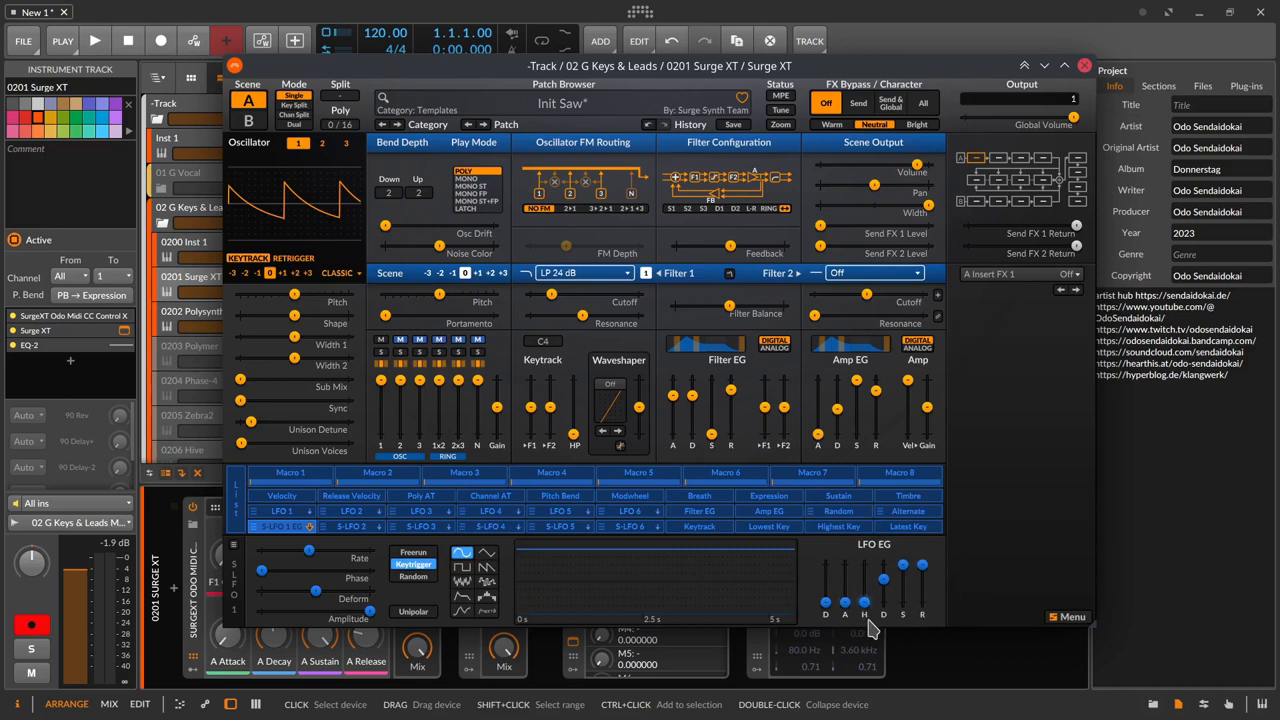
mouse_move(930, 632)
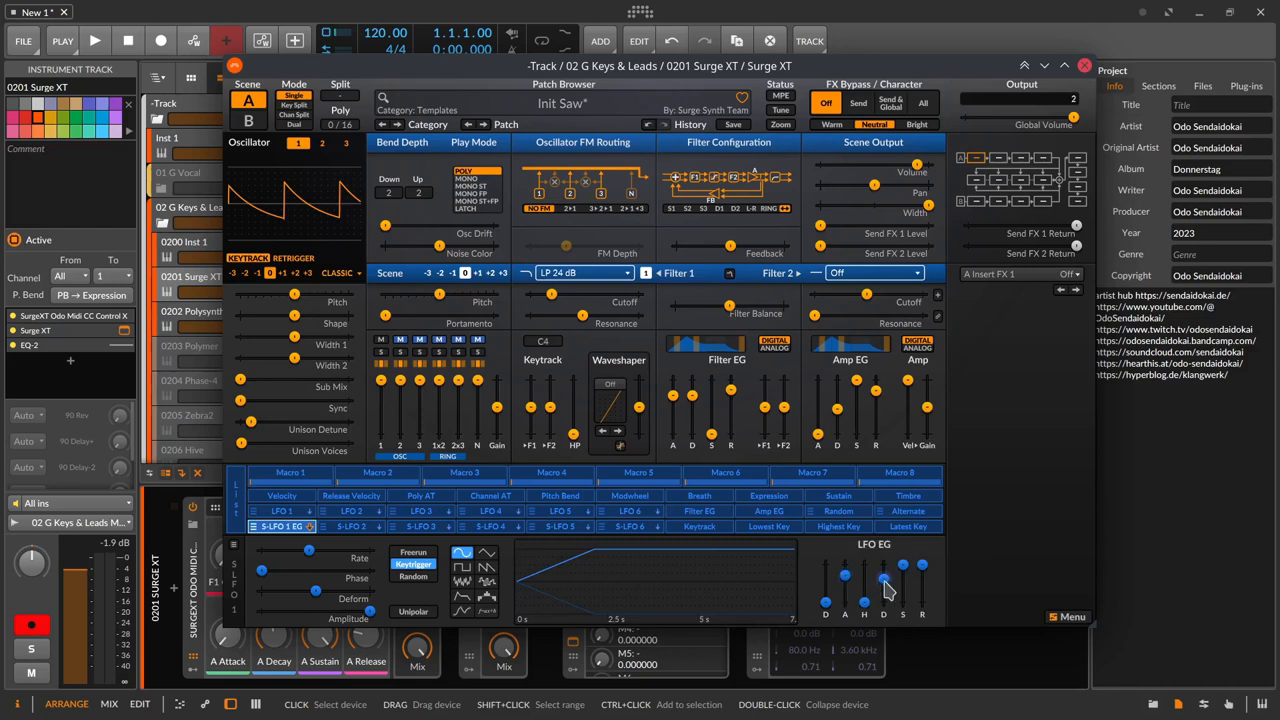
Reshape the Scene LFO 1 envelope stages with its EG sliders
drag(904, 564, 884, 576)
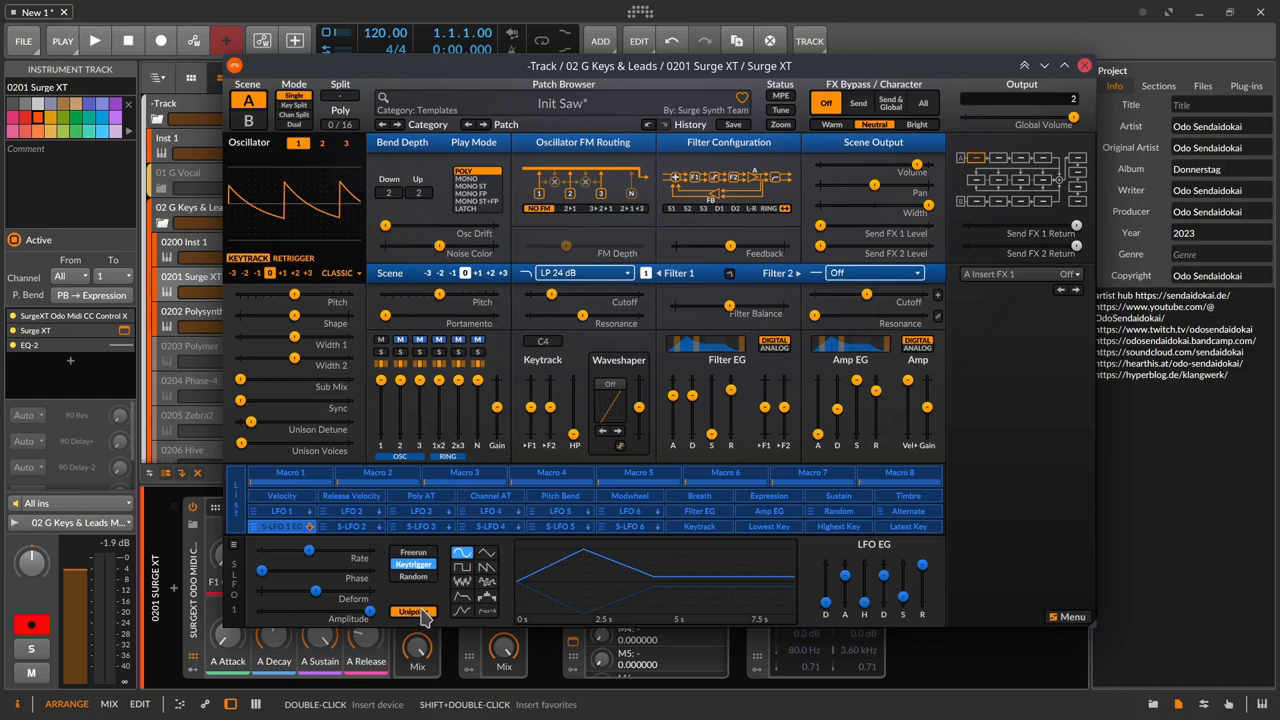
click(488, 568)
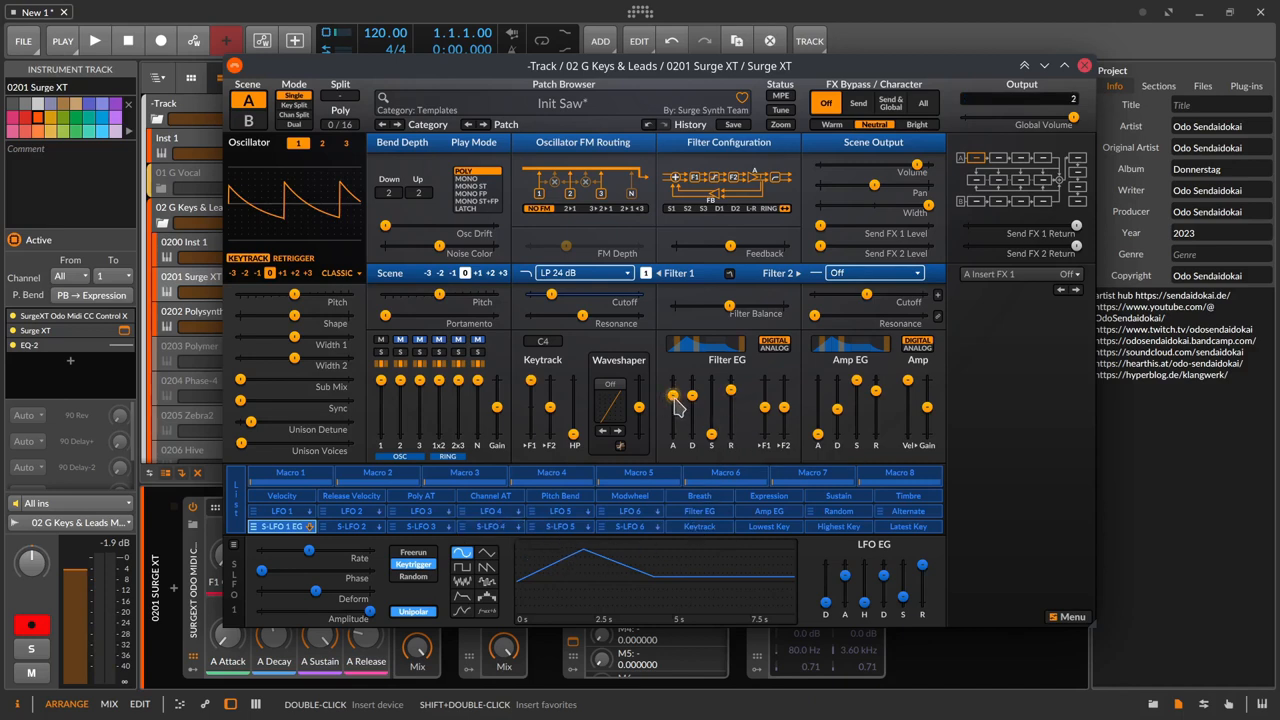
mouse_move(678, 418)
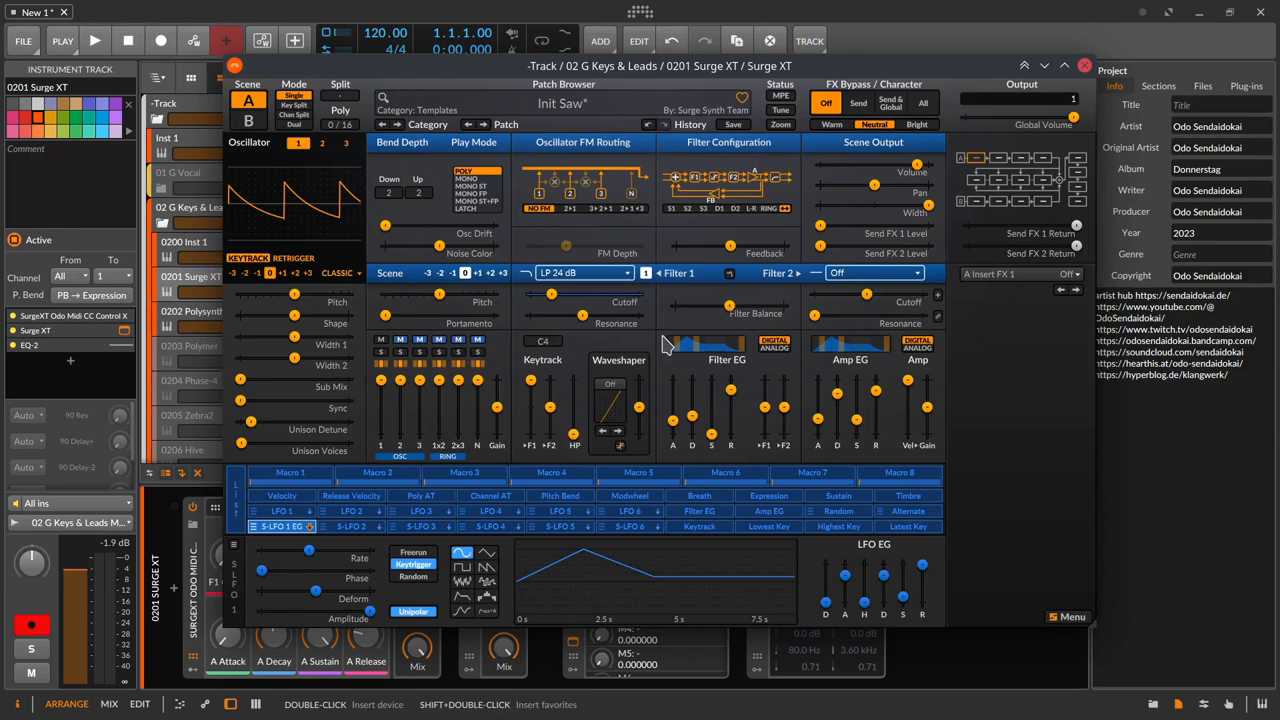
mouse_move(696, 388)
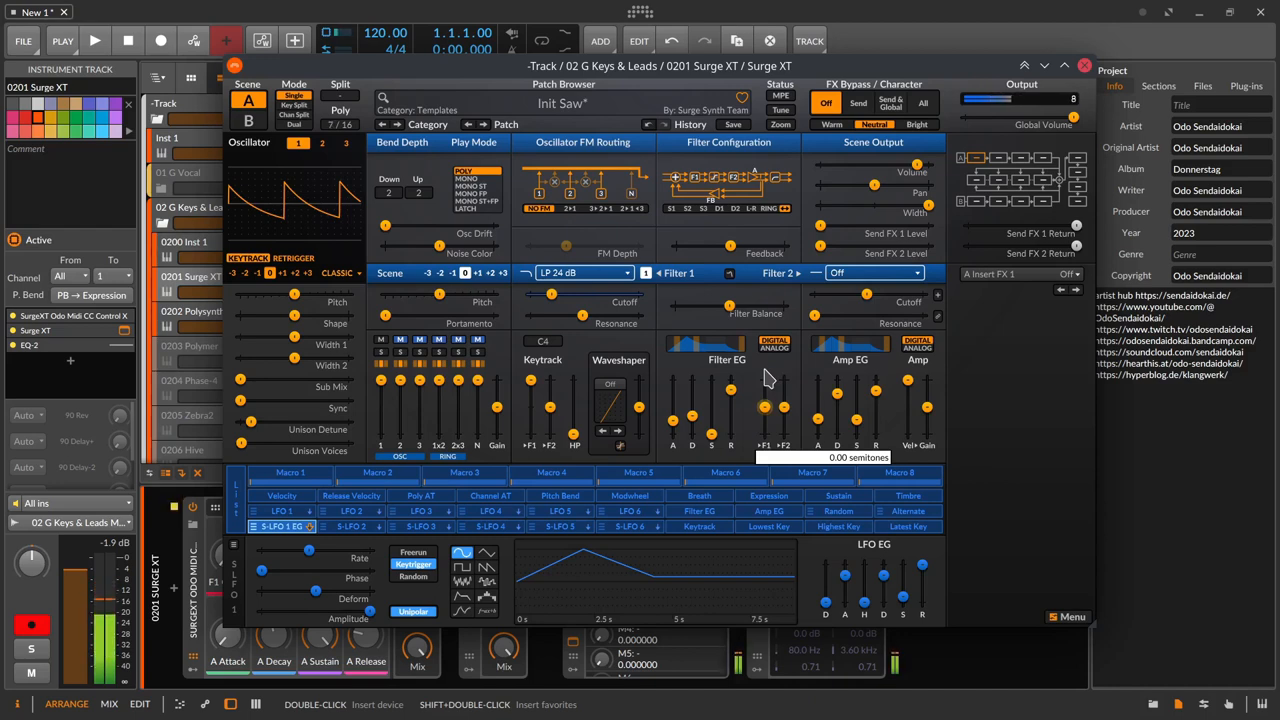
Set the filter envelope's Filter 1 cutoff amount to about 29 semitones
drag(764, 404, 764, 384)
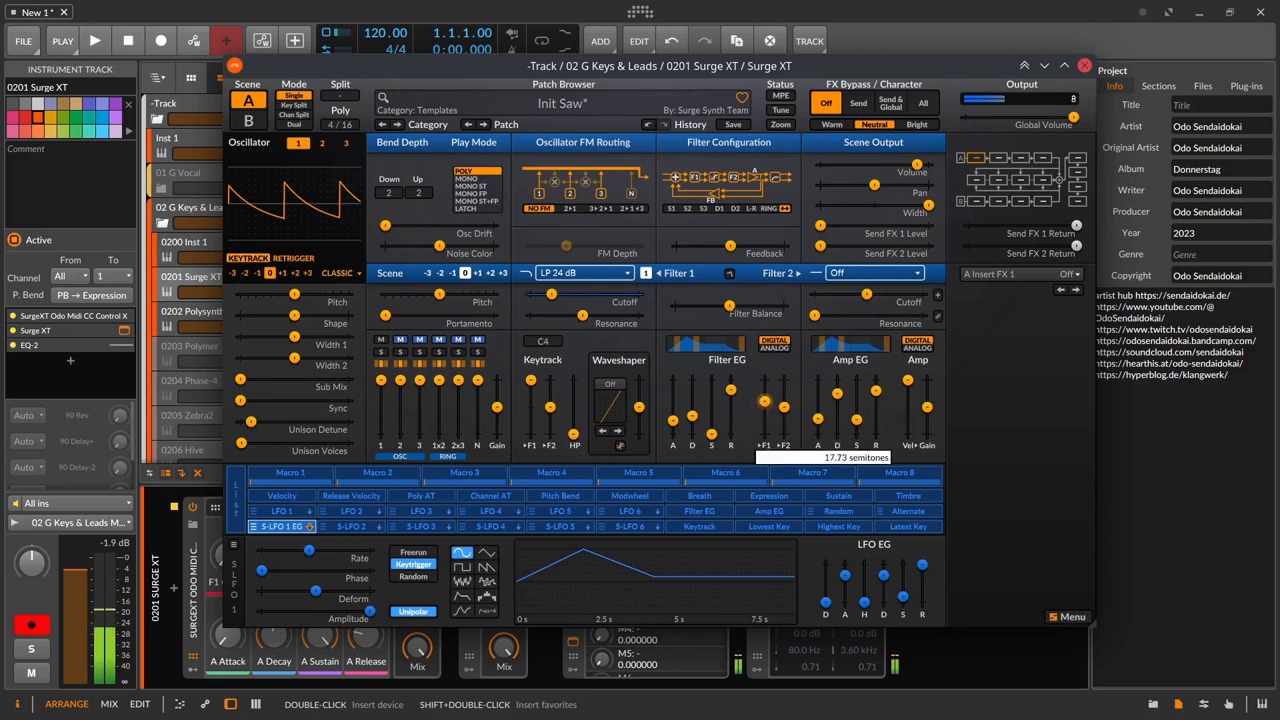
drag(764, 410, 764, 400)
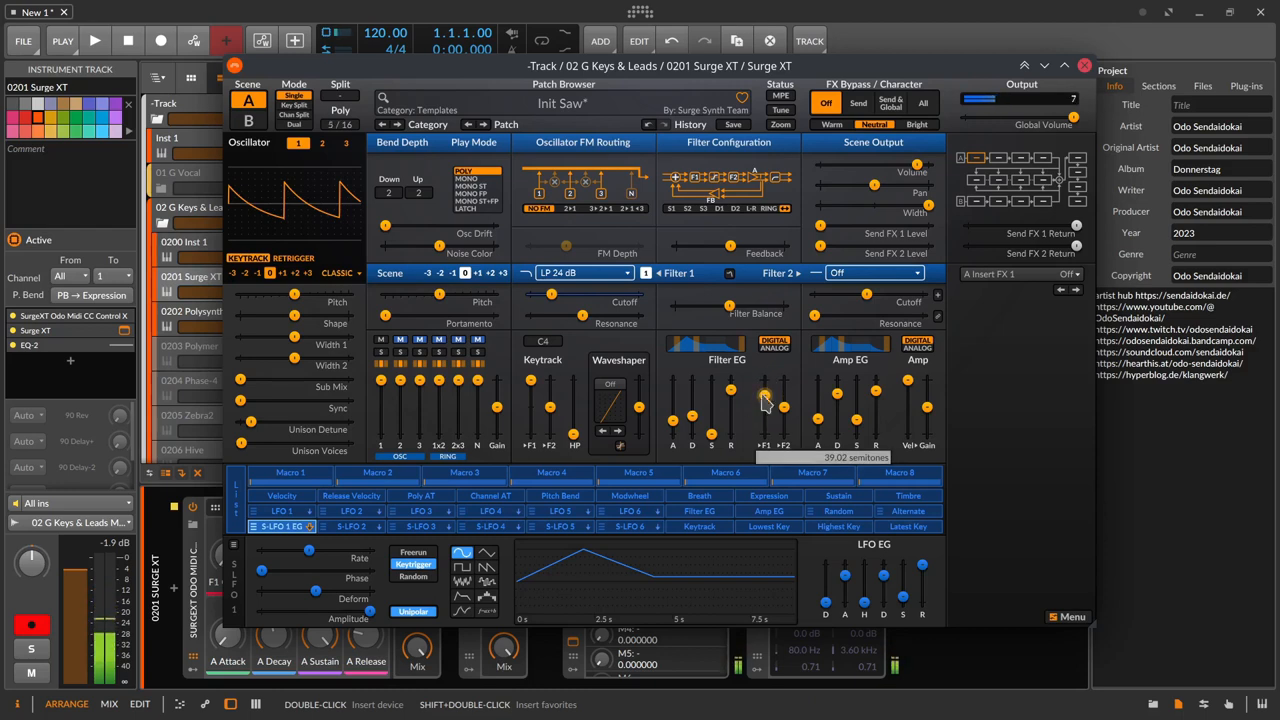
drag(764, 410, 764, 400)
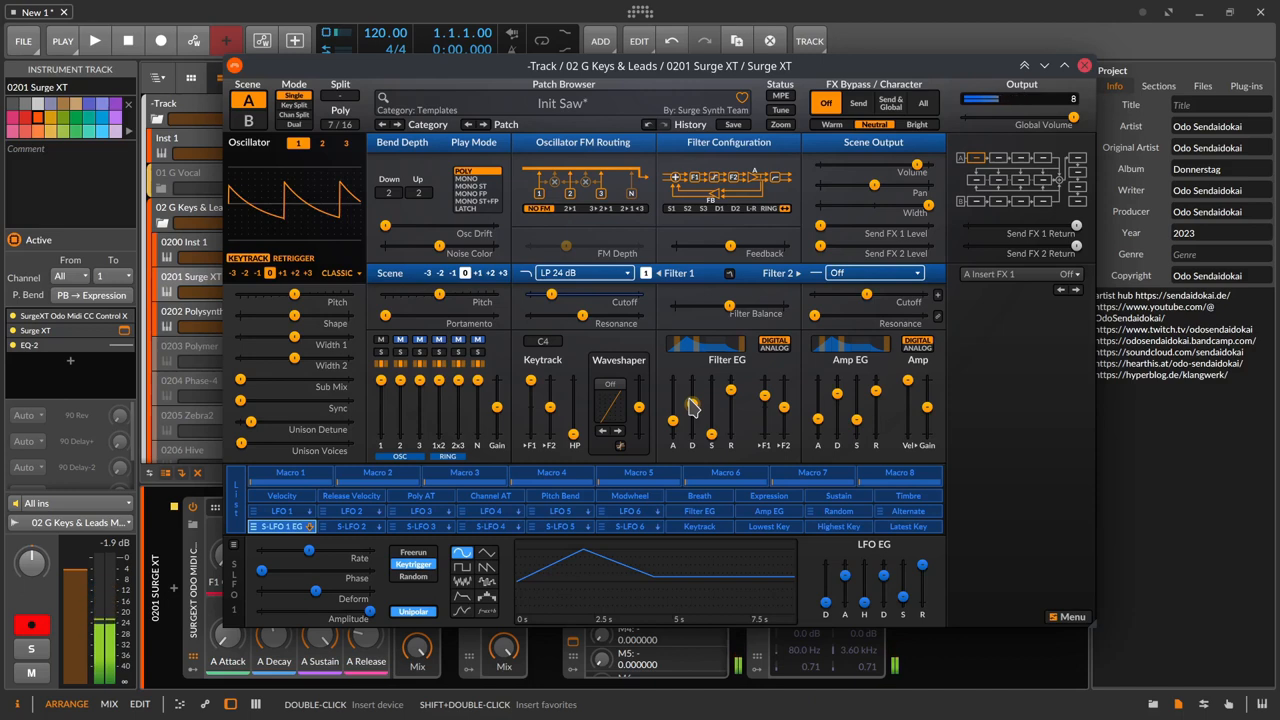
click(336, 124)
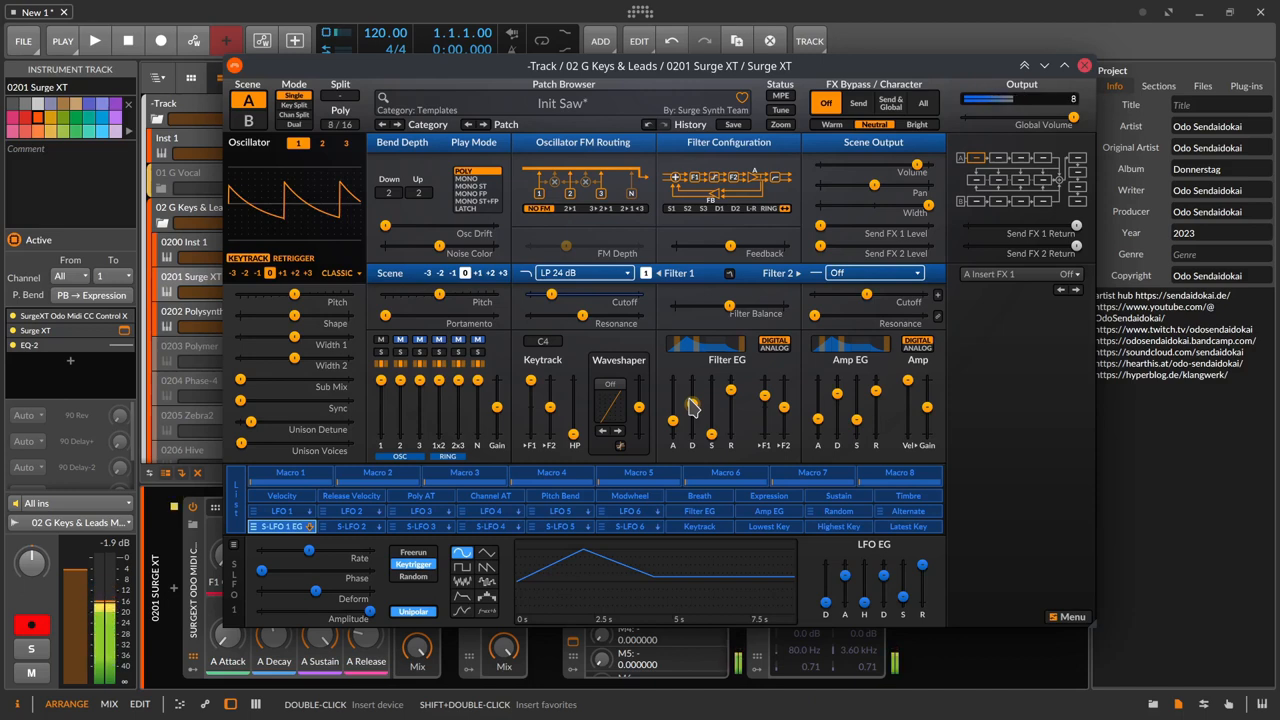